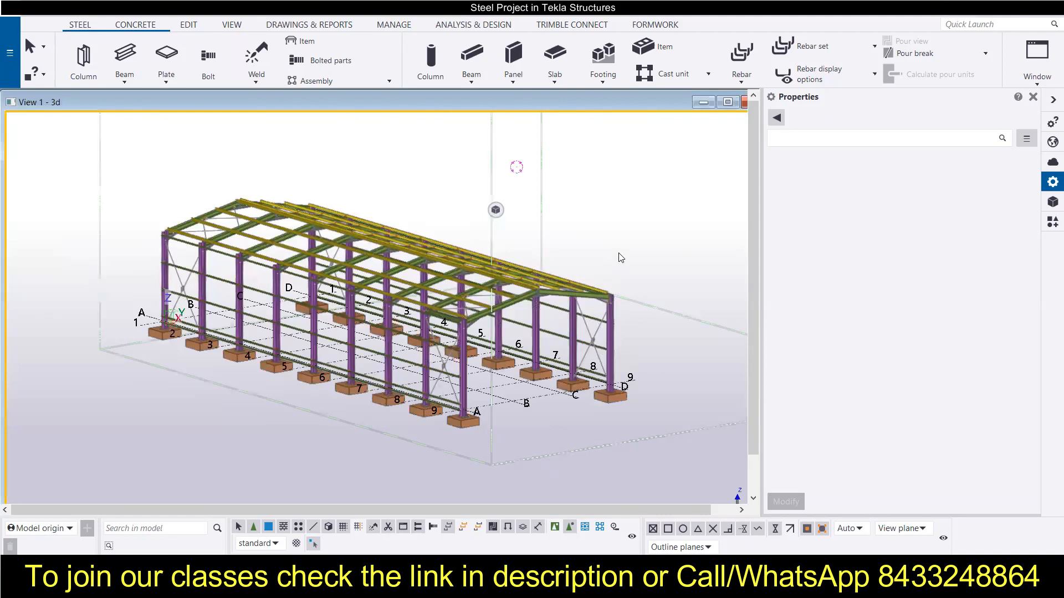
Step: Bring up the 3D model view's context menu with Create General Arrangement Drawing
{"action": "right_click", "coordinate": [619, 257]}
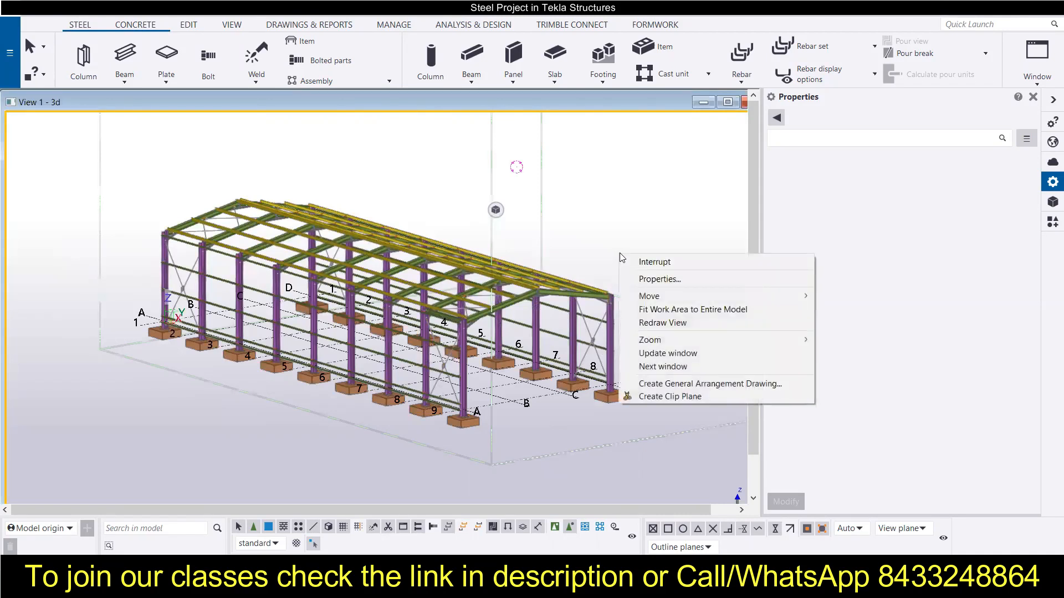
{"action": "mouse_move", "coordinate": [709, 383]}
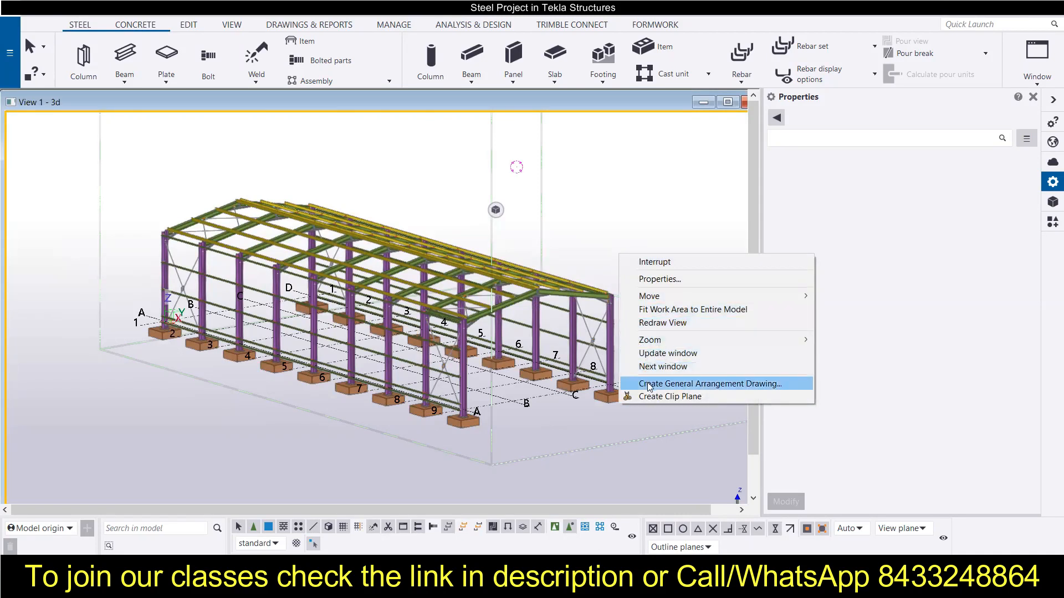
{"action": "mouse_move", "coordinate": [662, 390]}
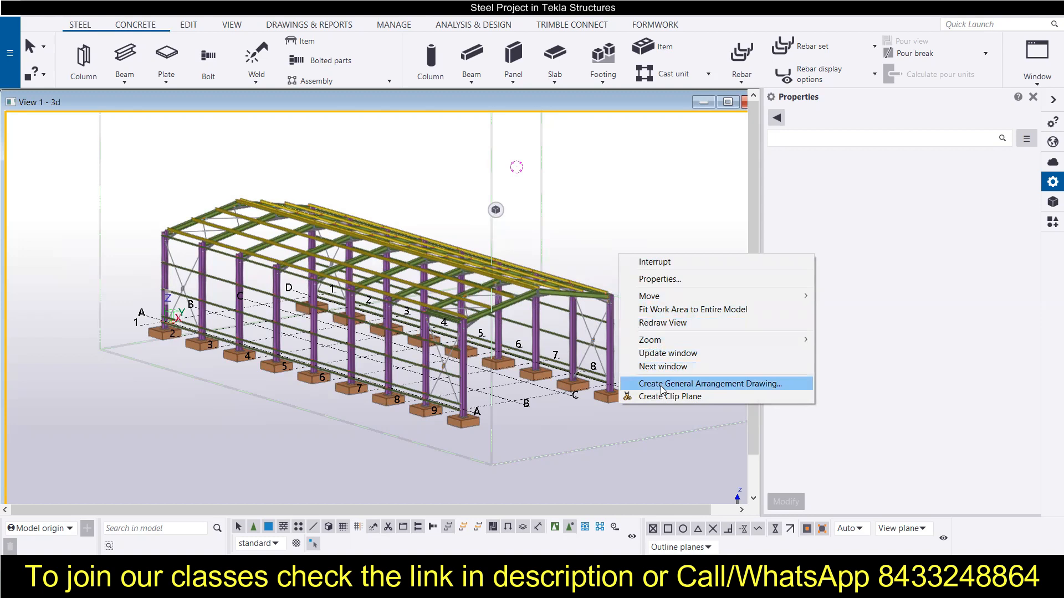
Step: Start Create General Arrangement Drawing and browse the view list for the 3d view
{"action": "left_click", "coordinate": [709, 384]}
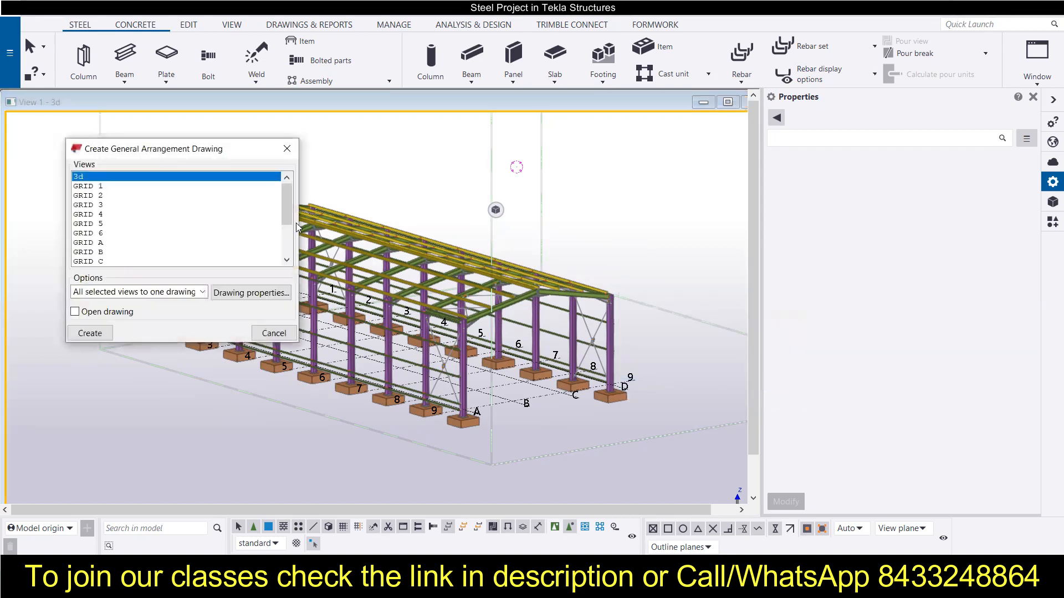
{"action": "mouse_move", "coordinate": [126, 188]}
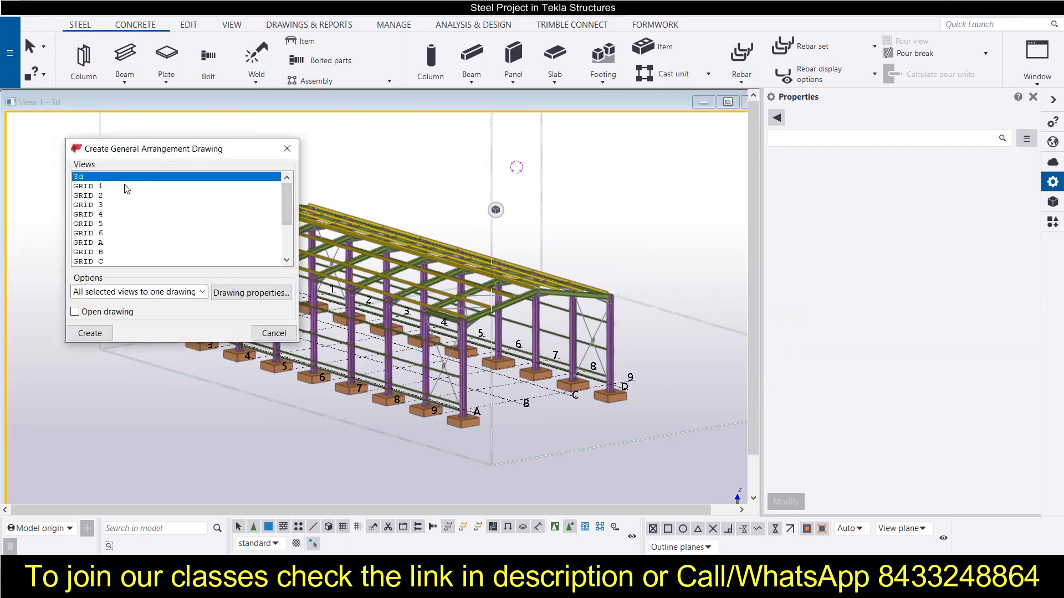
{"action": "scroll", "scroll_direction": "down", "scroll_amount": 3}
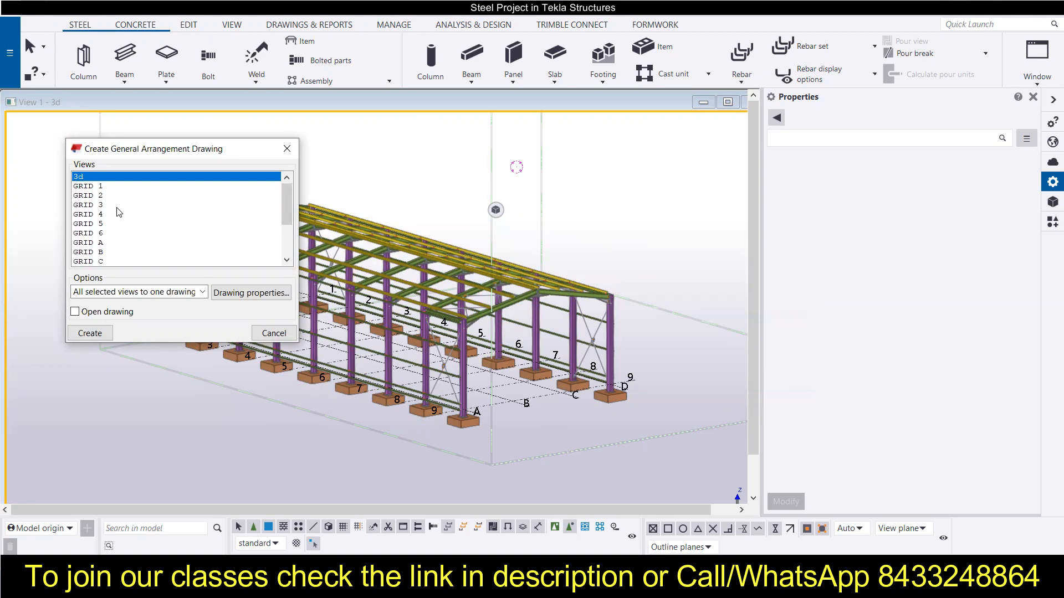
{"action": "mouse_move", "coordinate": [99, 270]}
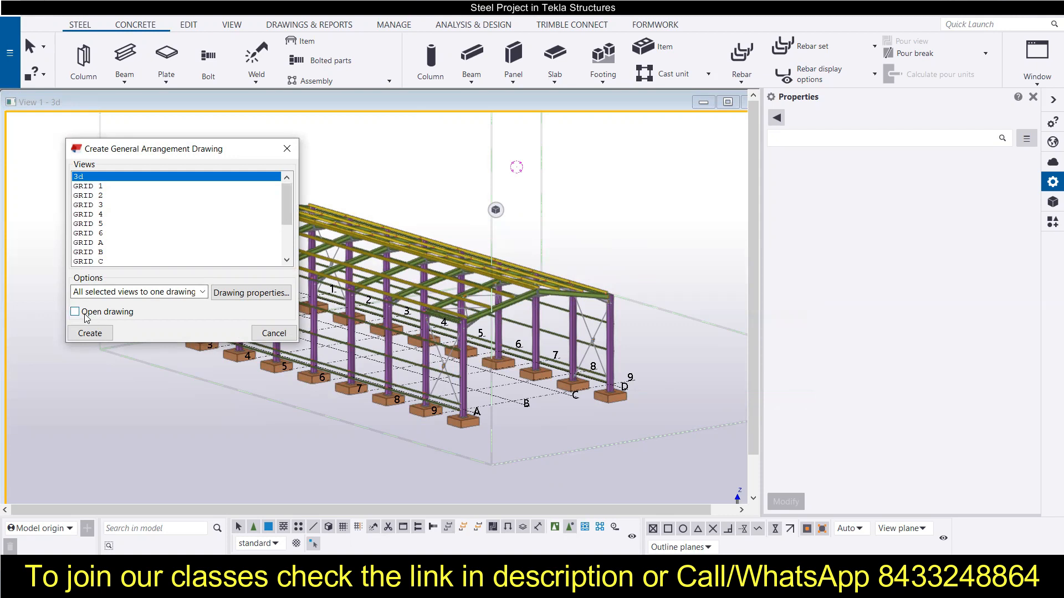
{"action": "mouse_move", "coordinate": [93, 313]}
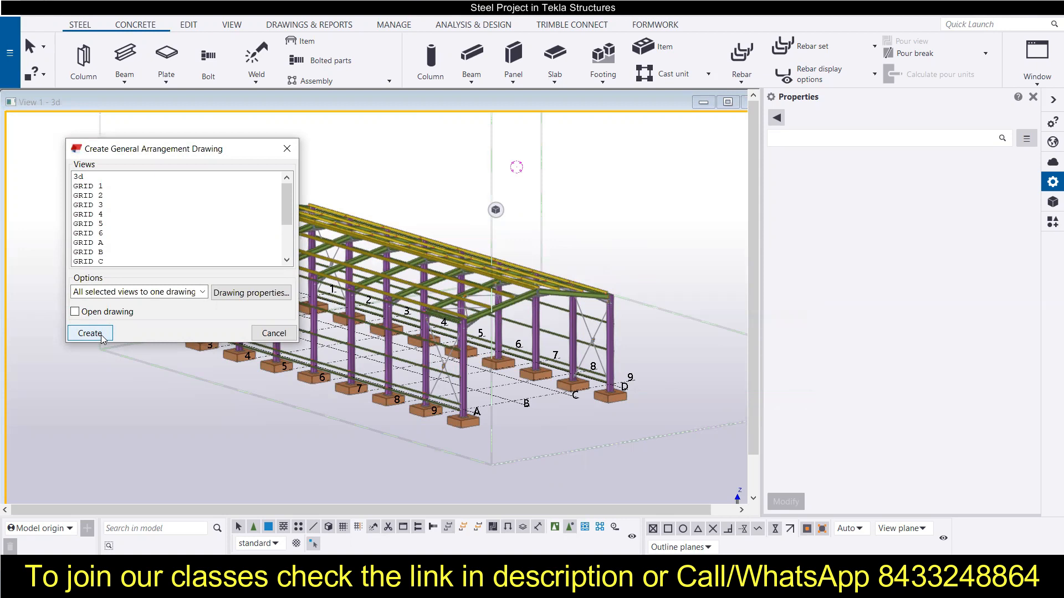
{"action": "mouse_move", "coordinate": [122, 345]}
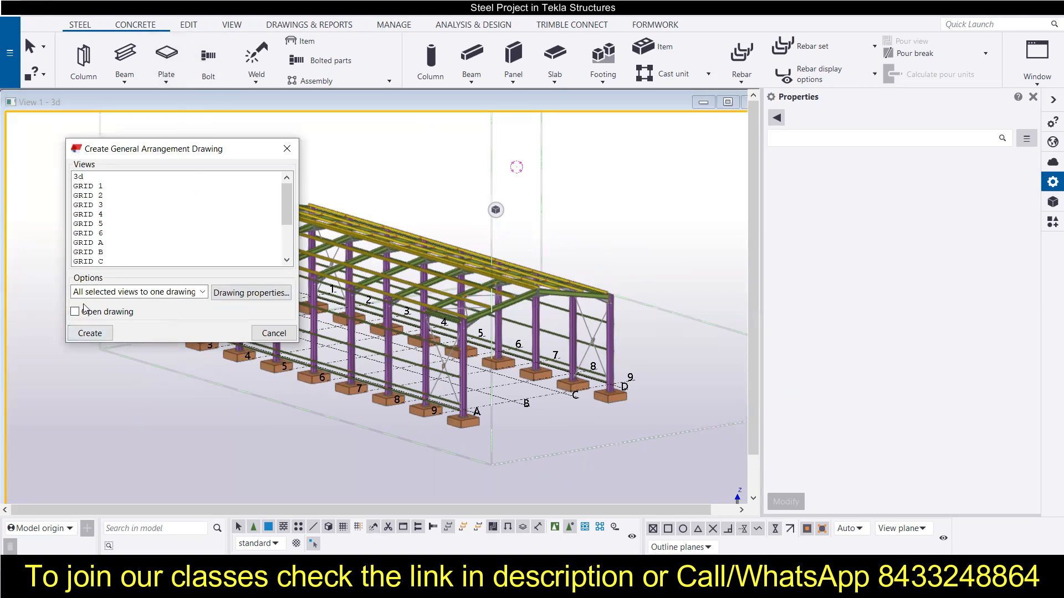
Step: Show all drawings in the Document manager from the Drawings & Reports ribbon
{"action": "left_click", "coordinate": [308, 25]}
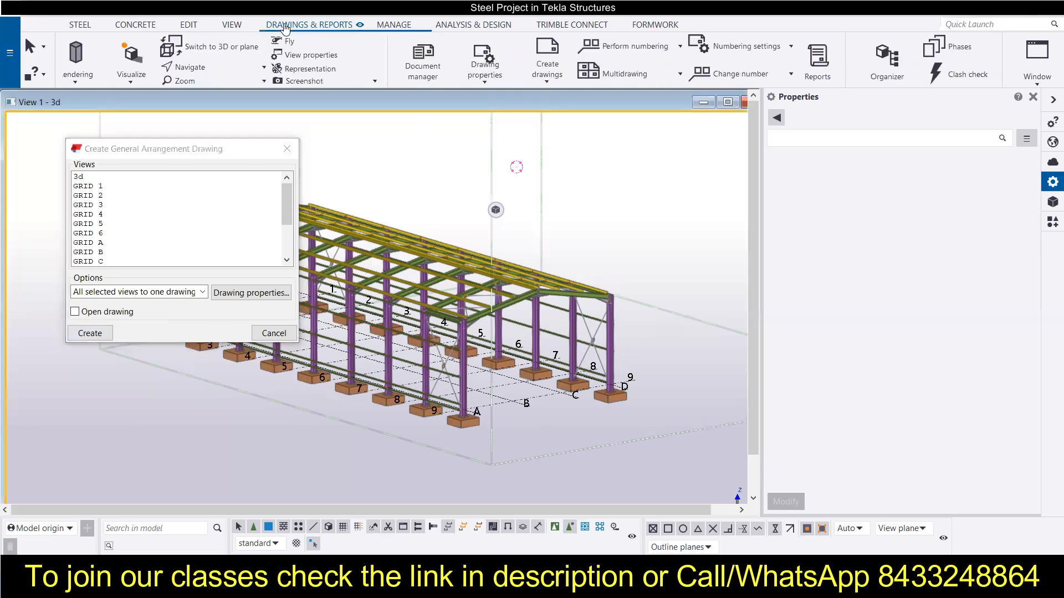
{"action": "left_click", "coordinate": [308, 25]}
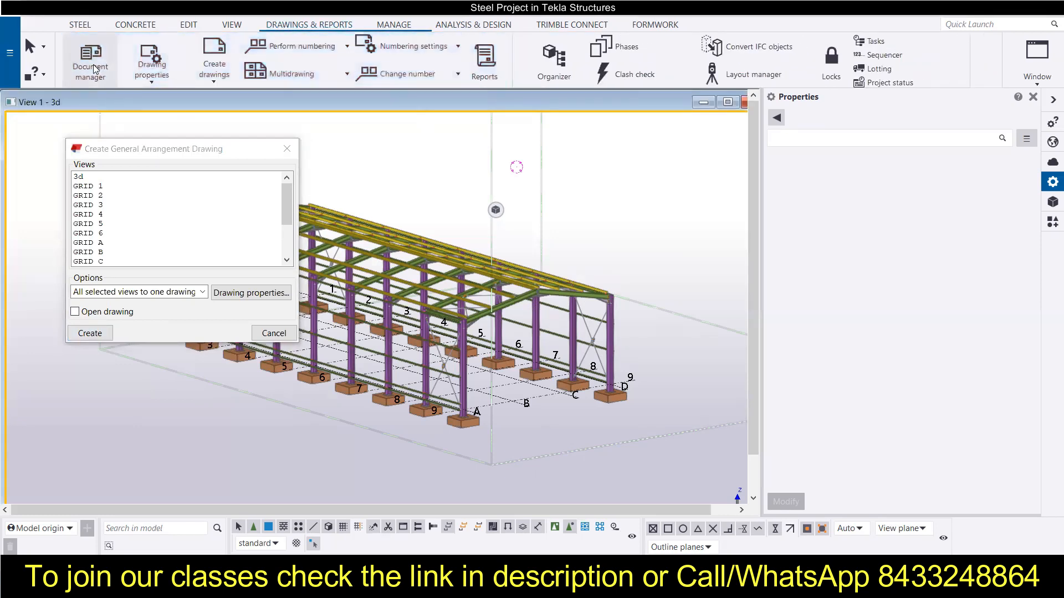
{"action": "left_click", "coordinate": [90, 59]}
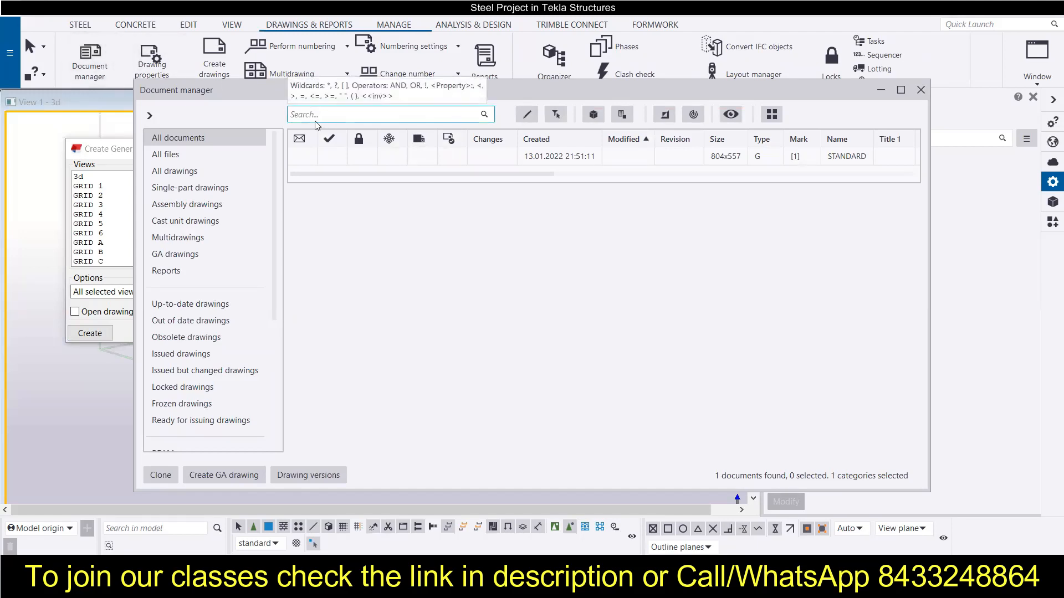
{"action": "left_click", "coordinate": [467, 203]}
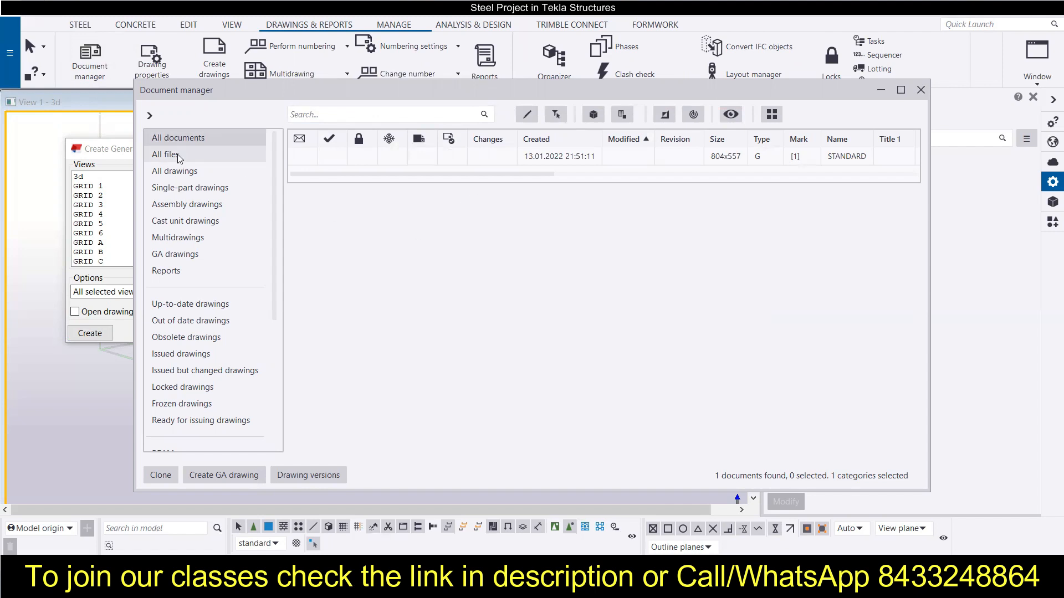
{"action": "mouse_move", "coordinate": [175, 171]}
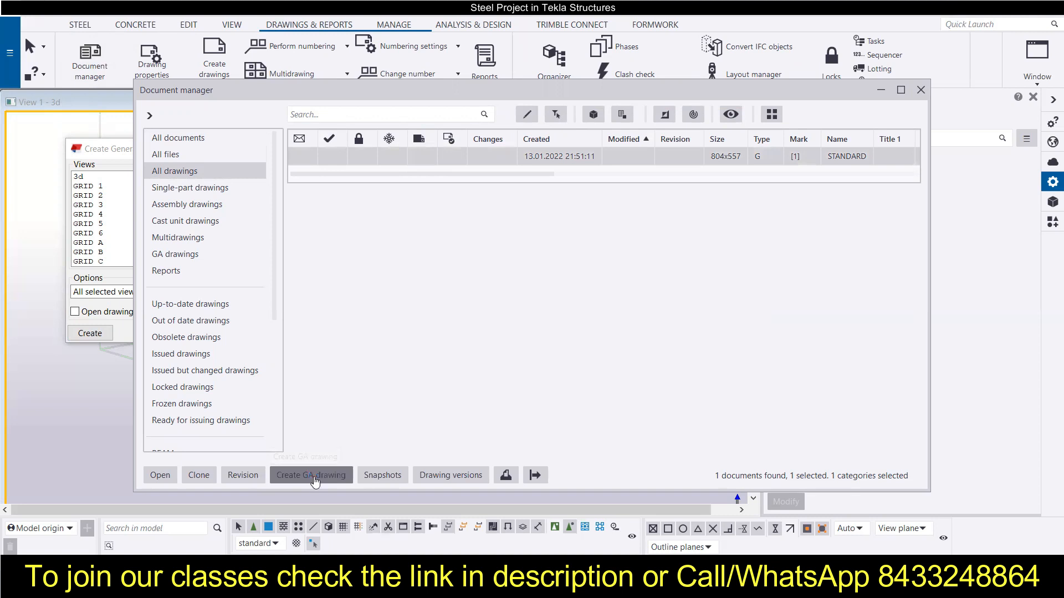
Step: Create a second STANDARD GA drawing from the 3d view, giving marks [1] and [2]
{"action": "left_click", "coordinate": [311, 476]}
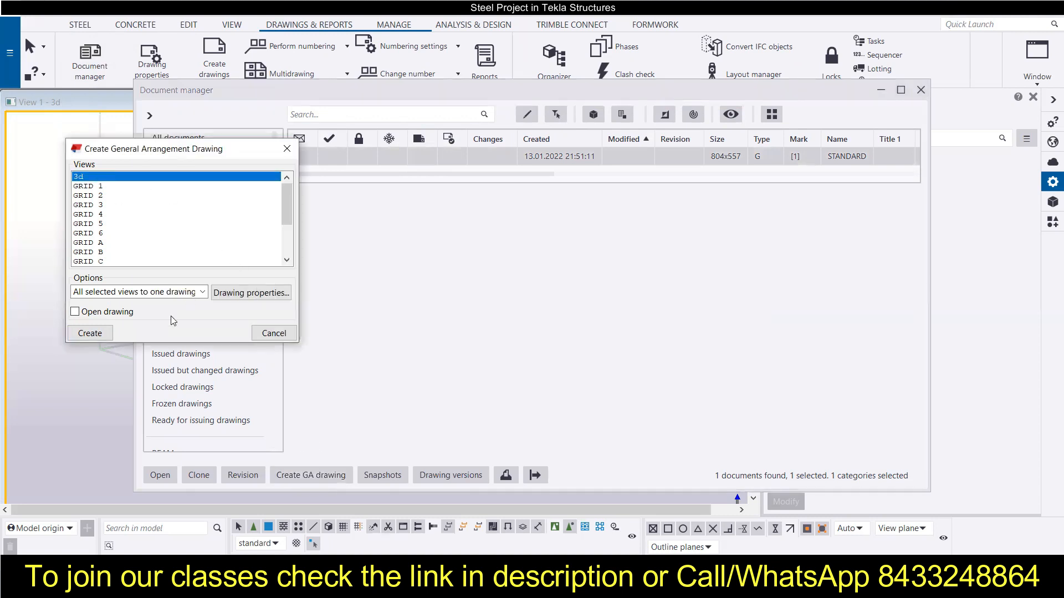
{"action": "left_click", "coordinate": [88, 332]}
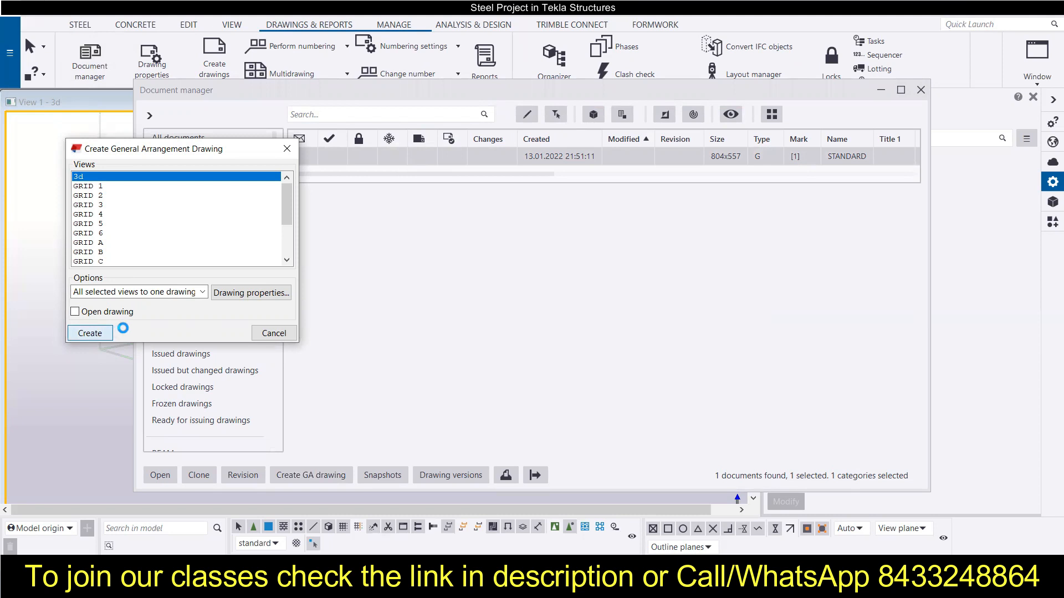
{"action": "left_click", "coordinate": [88, 333]}
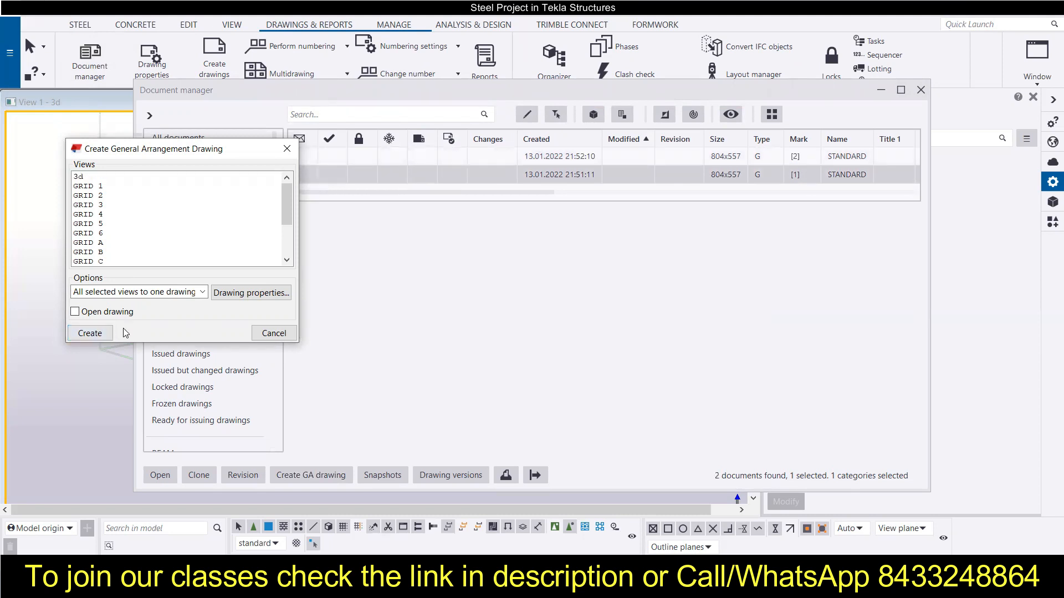
{"action": "left_click", "coordinate": [274, 334]}
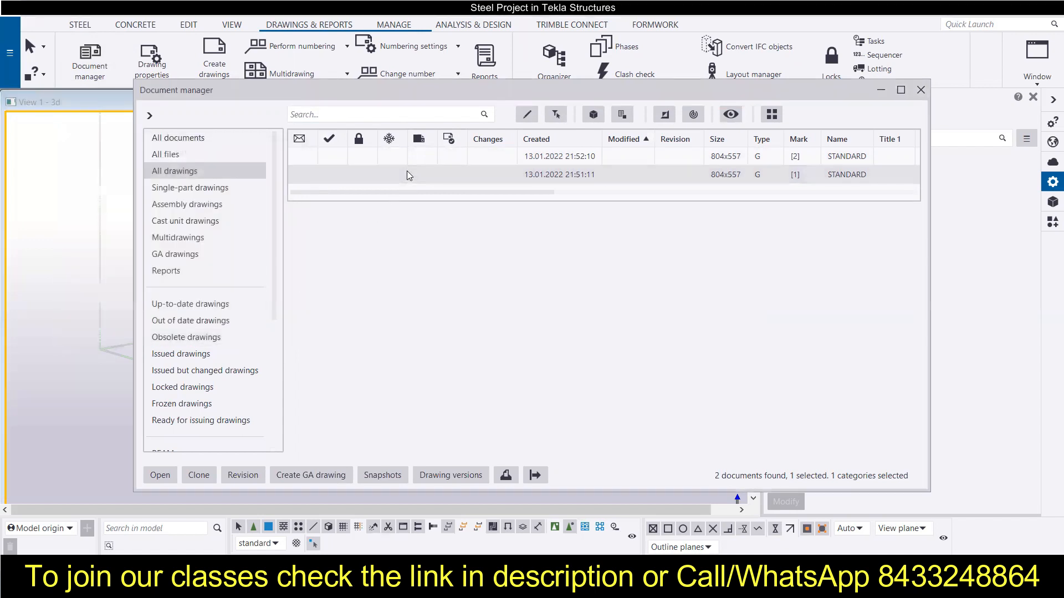
{"action": "mouse_move", "coordinate": [406, 177]}
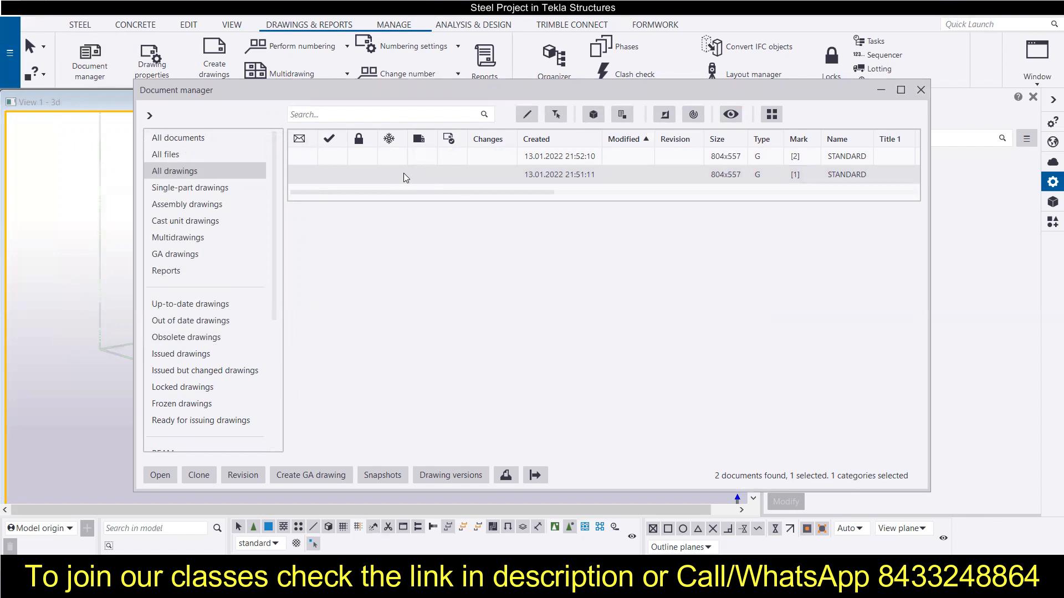
{"action": "mouse_move", "coordinate": [162, 479]}
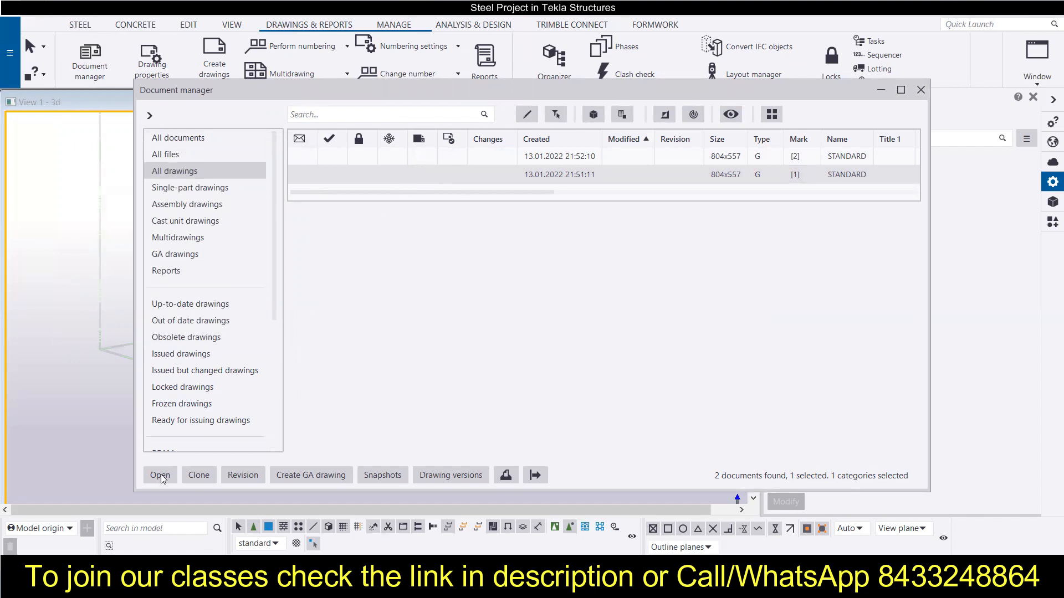
Step: Open GA drawing [1] from the Document manager and maximize it to fill the workspace
{"action": "left_click", "coordinate": [159, 476]}
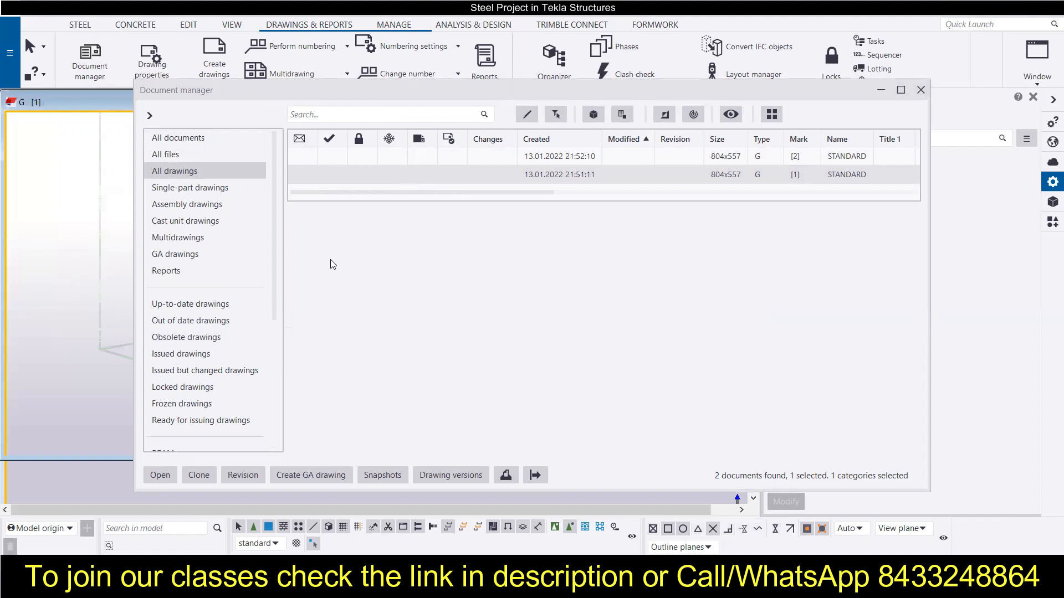
{"action": "mouse_move", "coordinate": [372, 93]}
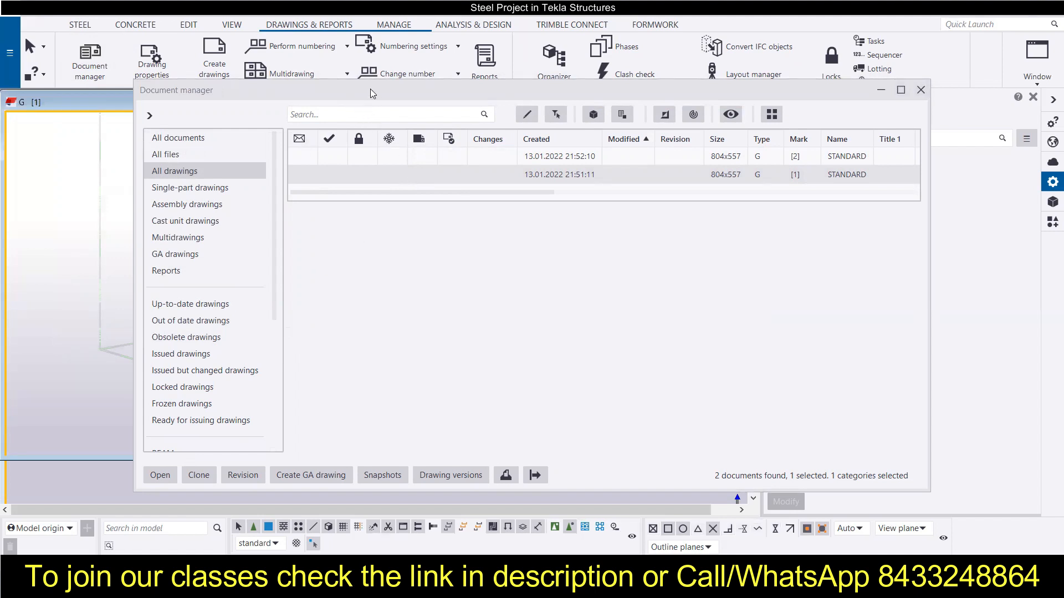
{"action": "left_click", "coordinate": [159, 474]}
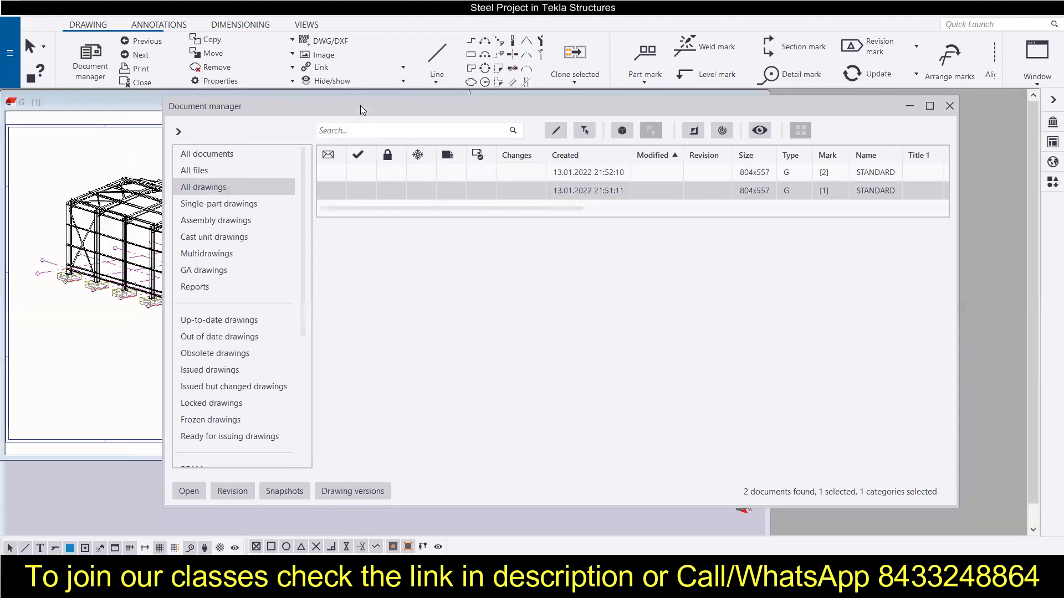
{"action": "mouse_move", "coordinate": [135, 99]}
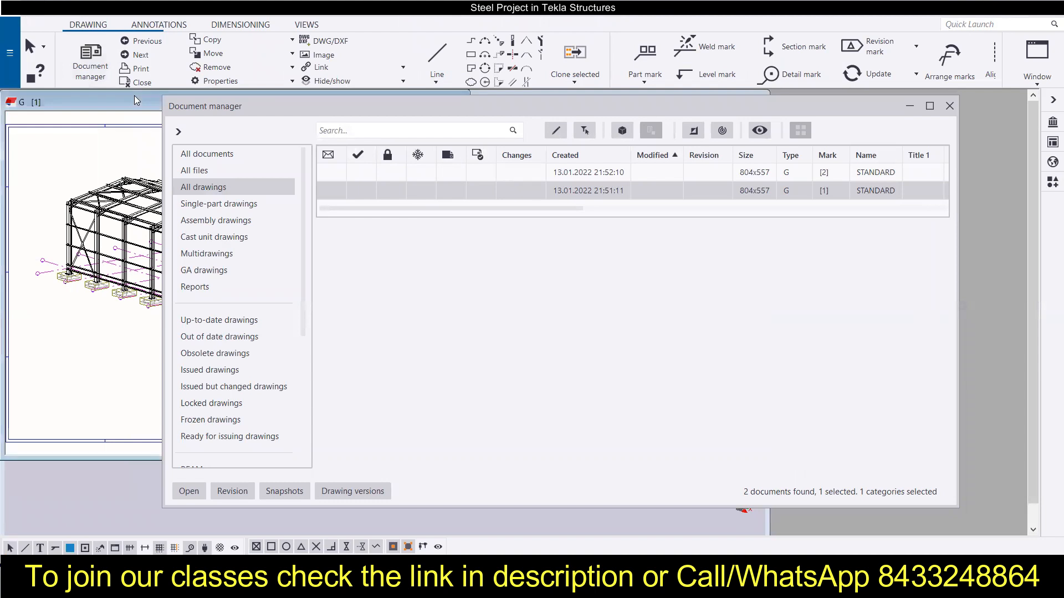
{"action": "mouse_move", "coordinate": [738, 111]}
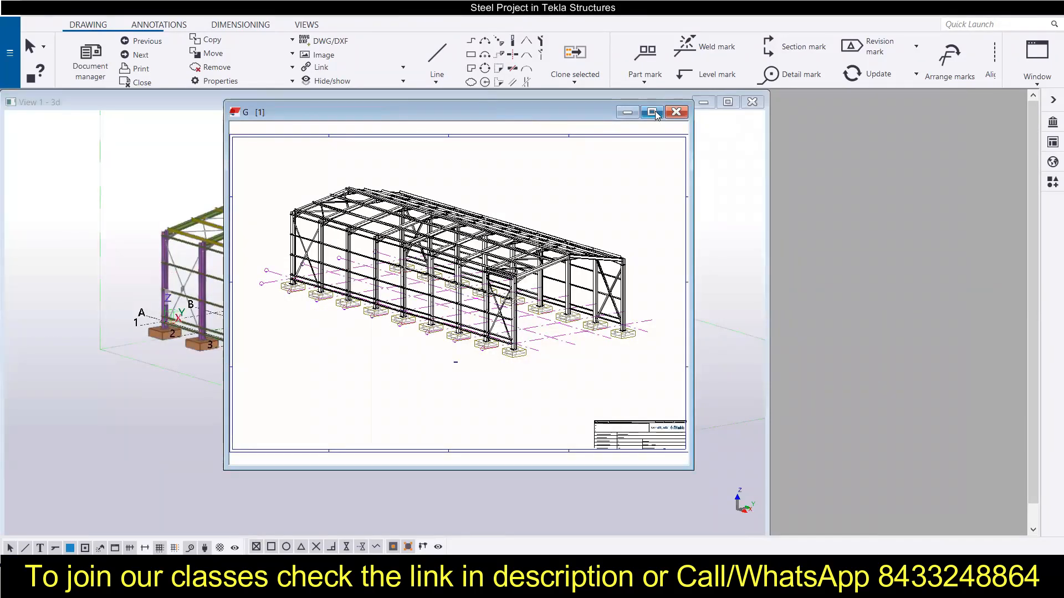
{"action": "left_click", "coordinate": [652, 112]}
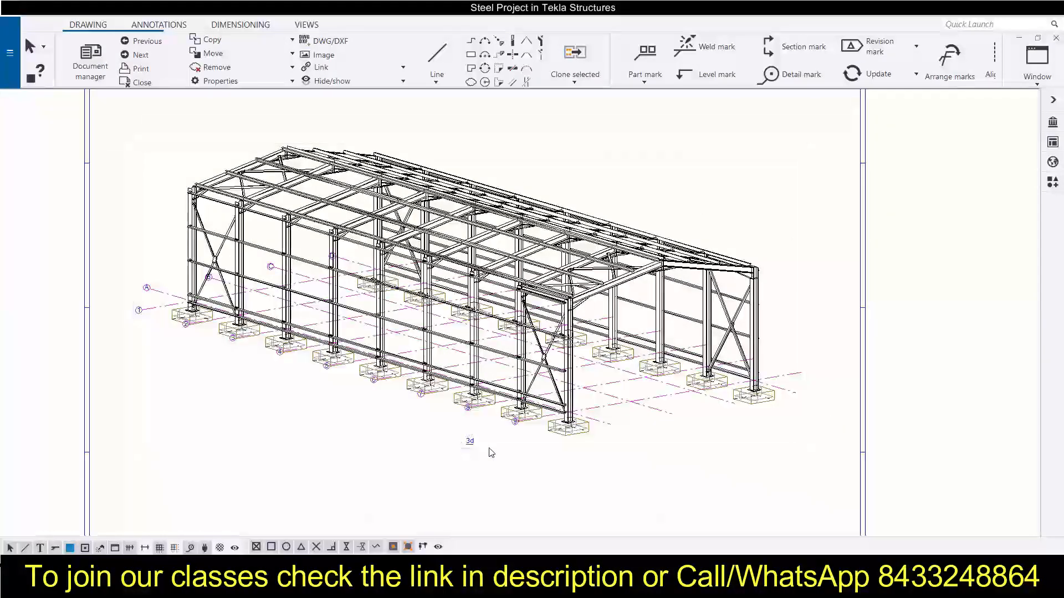
{"action": "scroll", "scroll_direction": "up", "scroll_amount": 3}
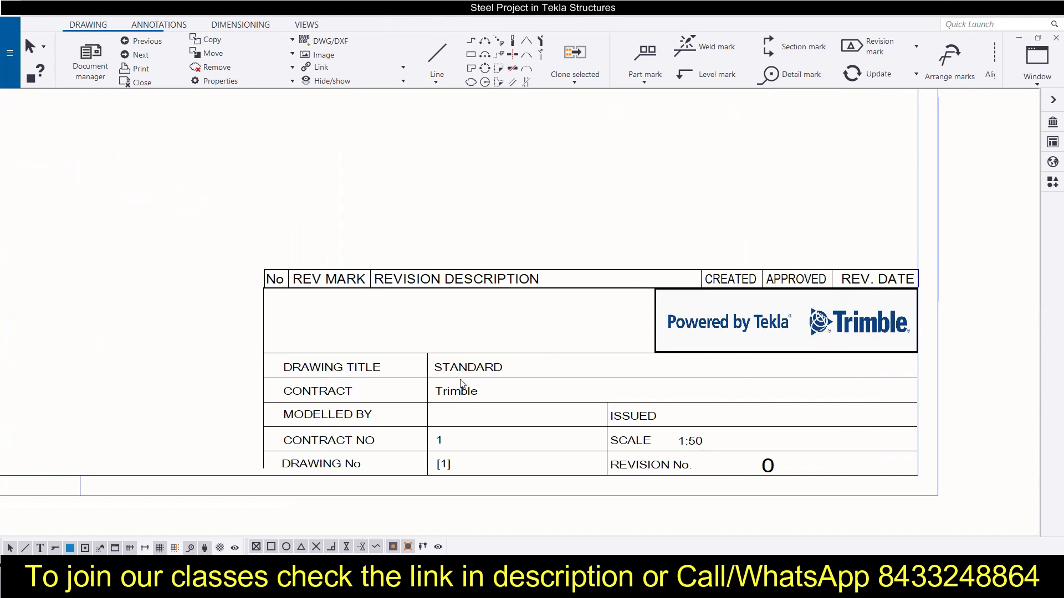
{"action": "mouse_move", "coordinate": [399, 443]}
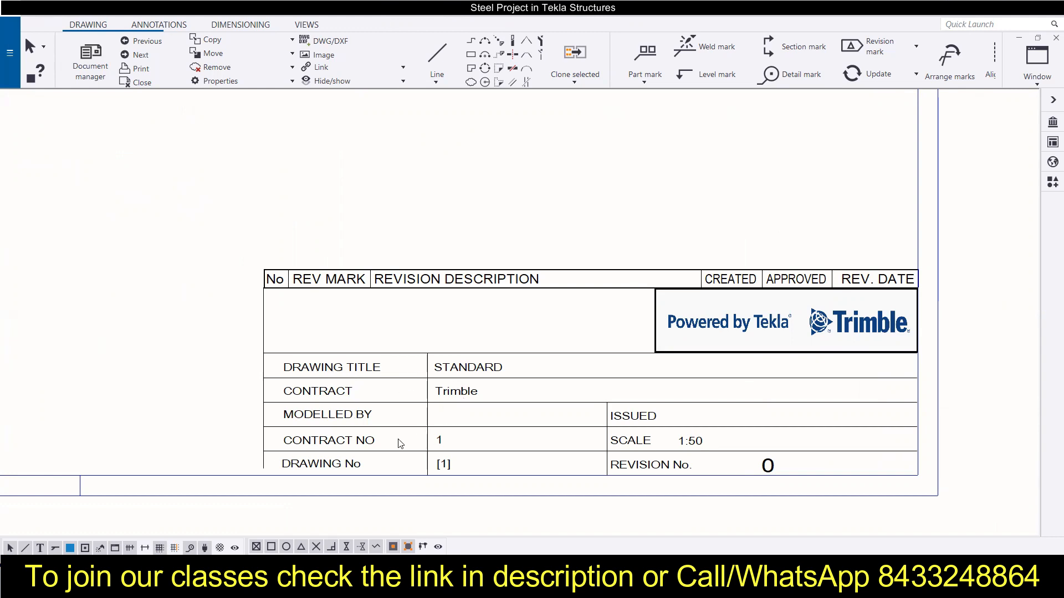
{"action": "mouse_move", "coordinate": [515, 411]}
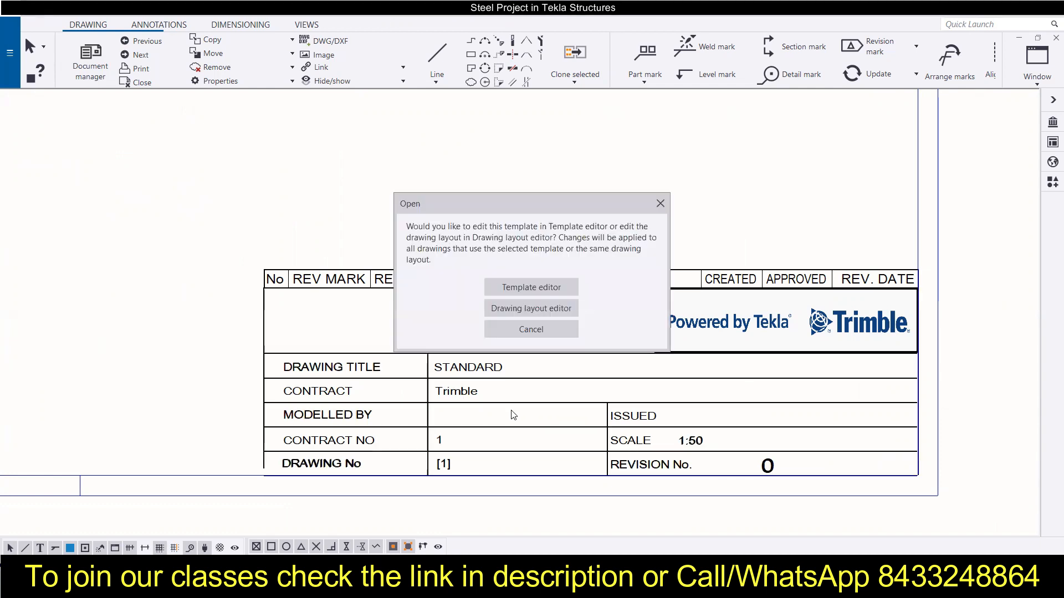
{"action": "mouse_move", "coordinate": [531, 287]}
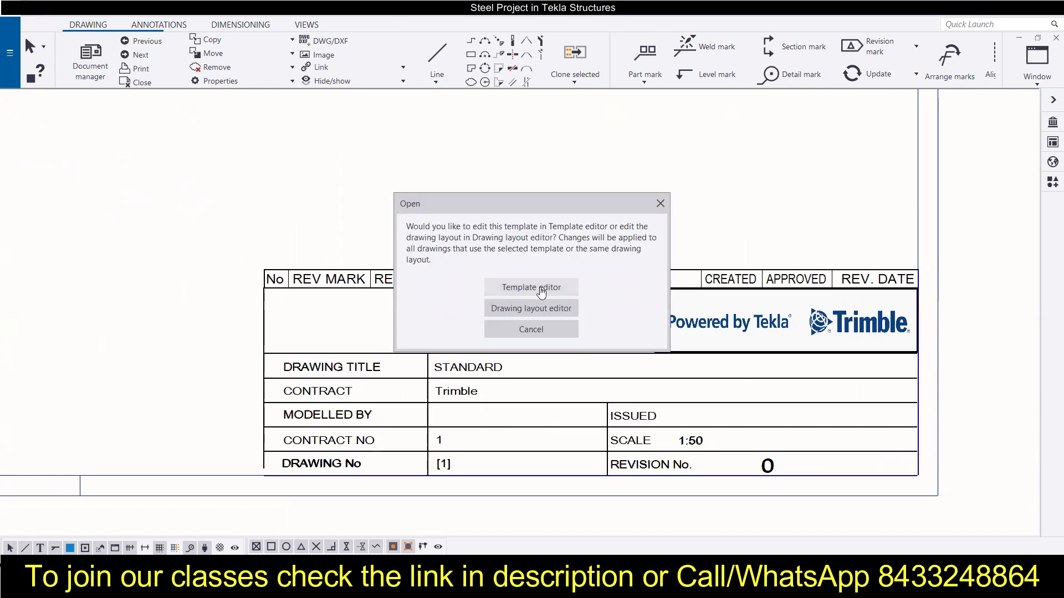
{"action": "mouse_move", "coordinate": [531, 308]}
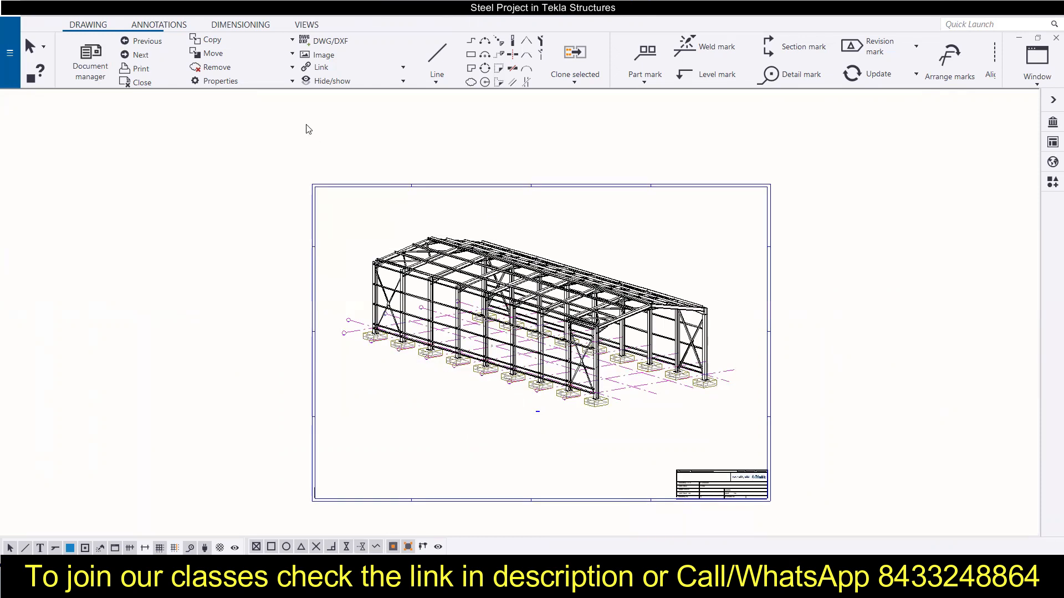
{"action": "mouse_move", "coordinate": [143, 82]}
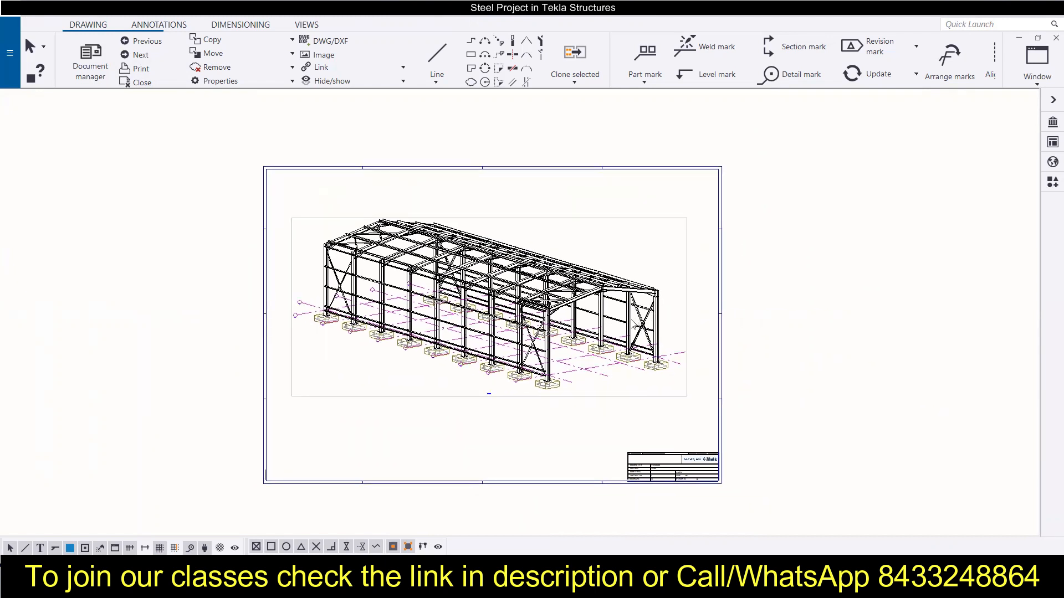
{"action": "mouse_move", "coordinate": [142, 82]}
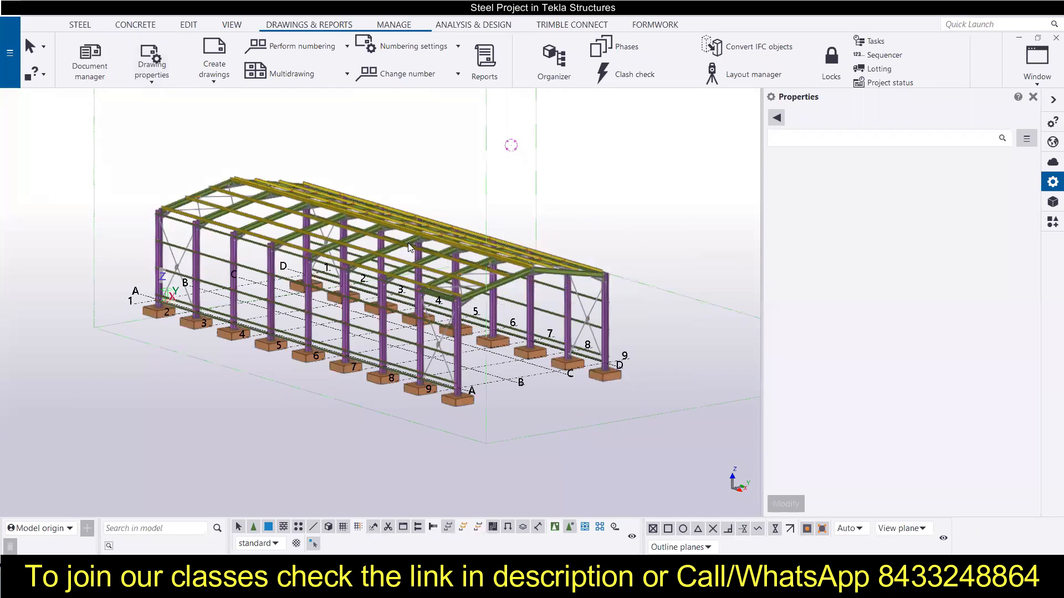
{"action": "mouse_move", "coordinate": [641, 280]}
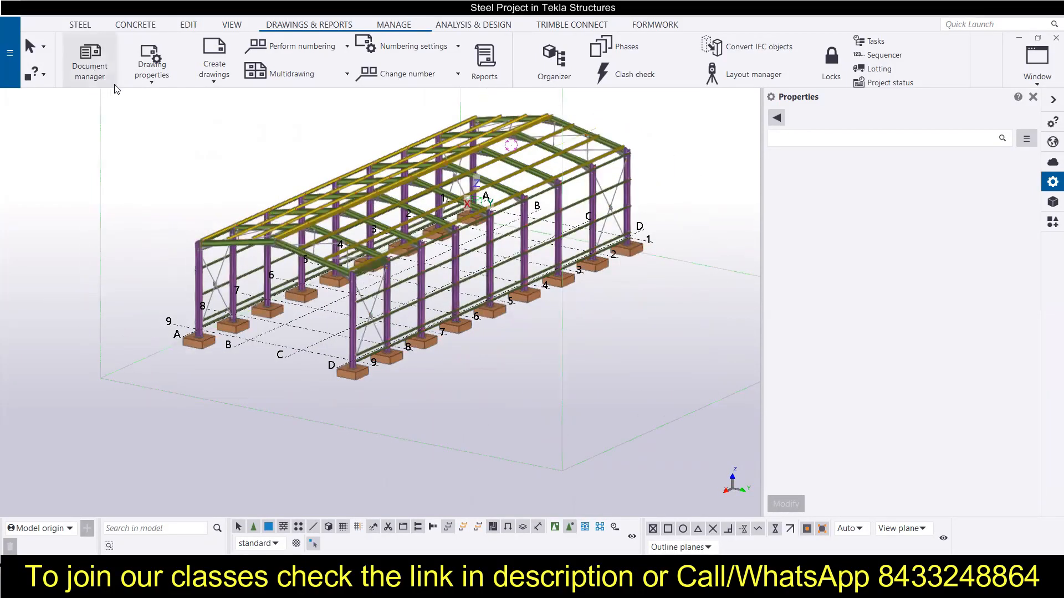
Step: Bring up the model view's context menu offering Create General Arrangement Drawing again
{"action": "right_click", "coordinate": [225, 198]}
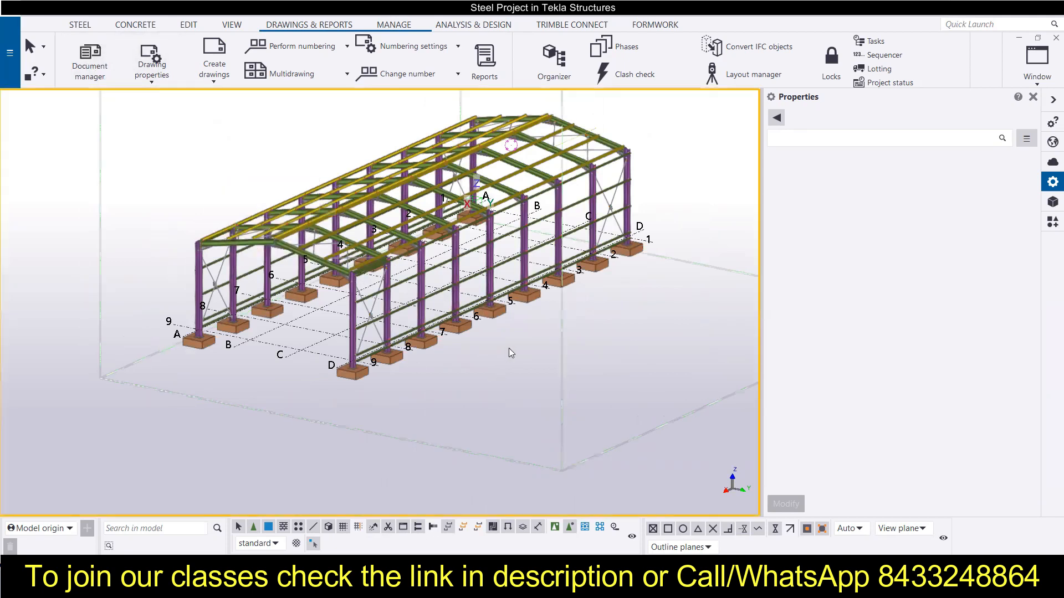
{"action": "right_click", "coordinate": [511, 352]}
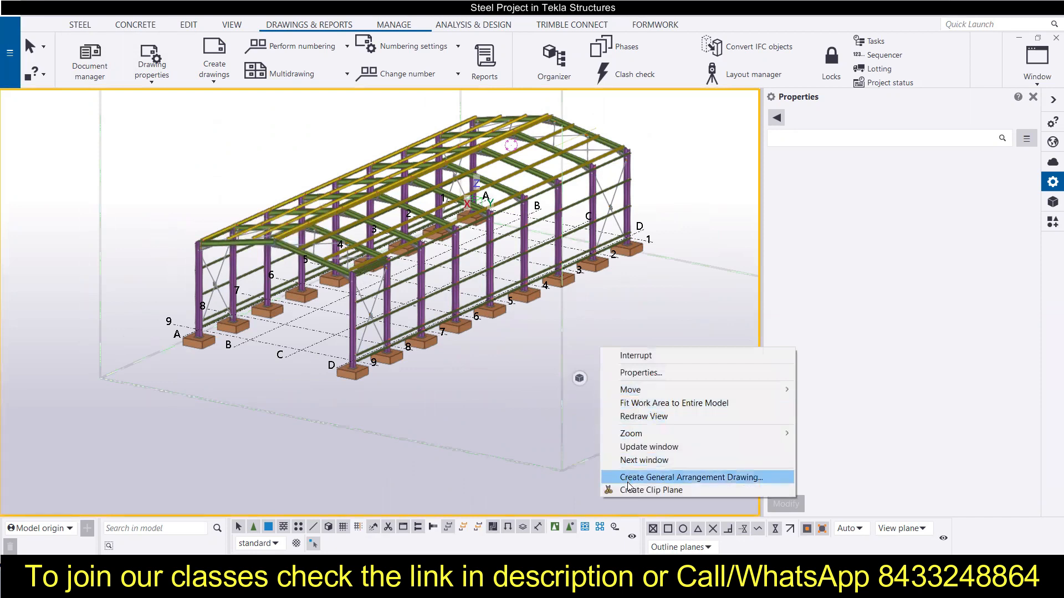
Step: Create a GA drawing from the 3d view with Open drawing ticked so it opens immediately
{"action": "left_click", "coordinate": [691, 476]}
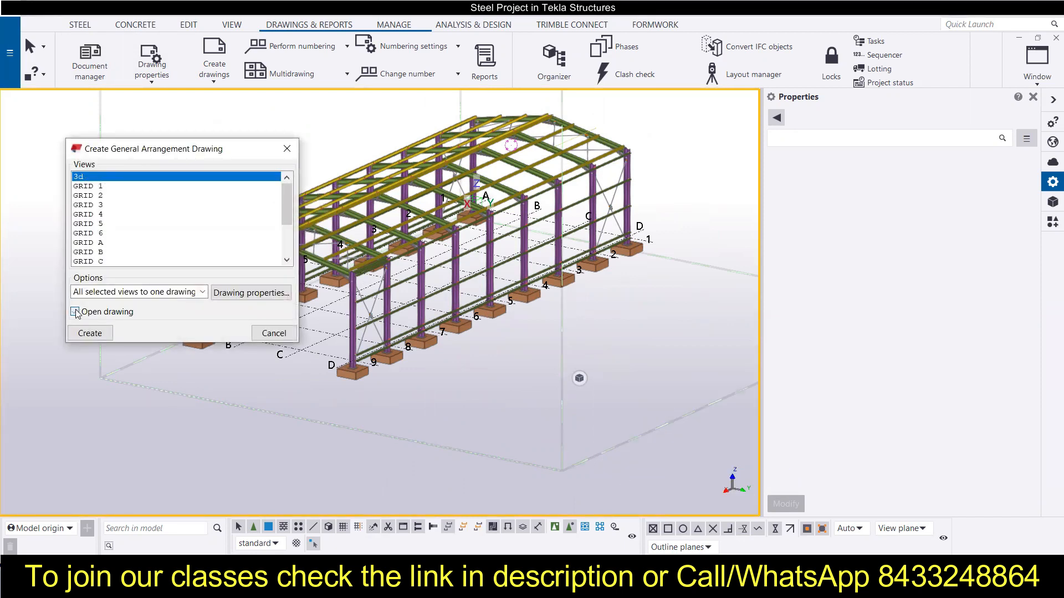
{"action": "left_click", "coordinate": [75, 311]}
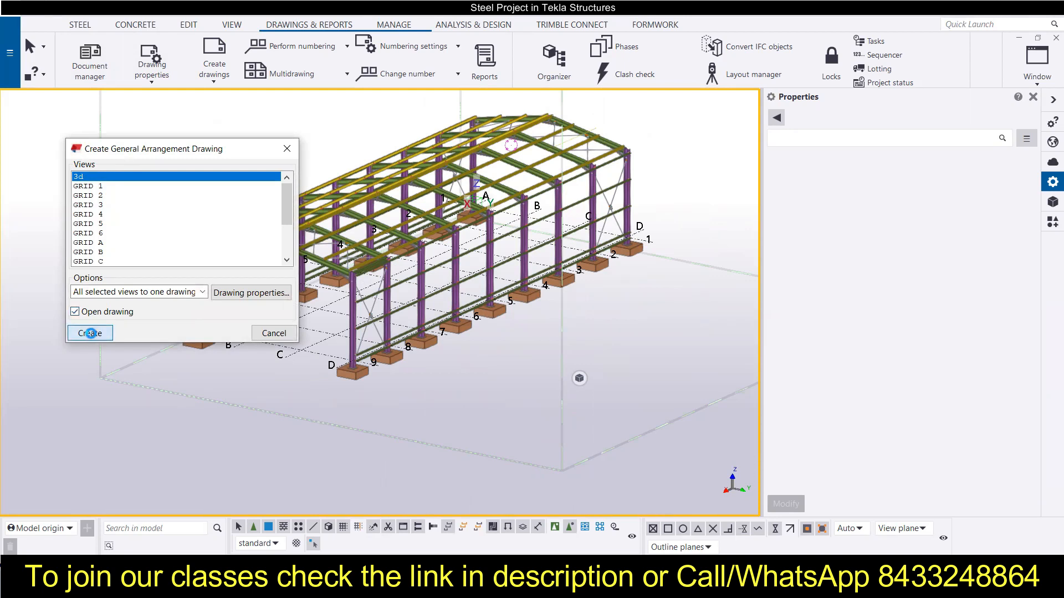
{"action": "left_click", "coordinate": [89, 334]}
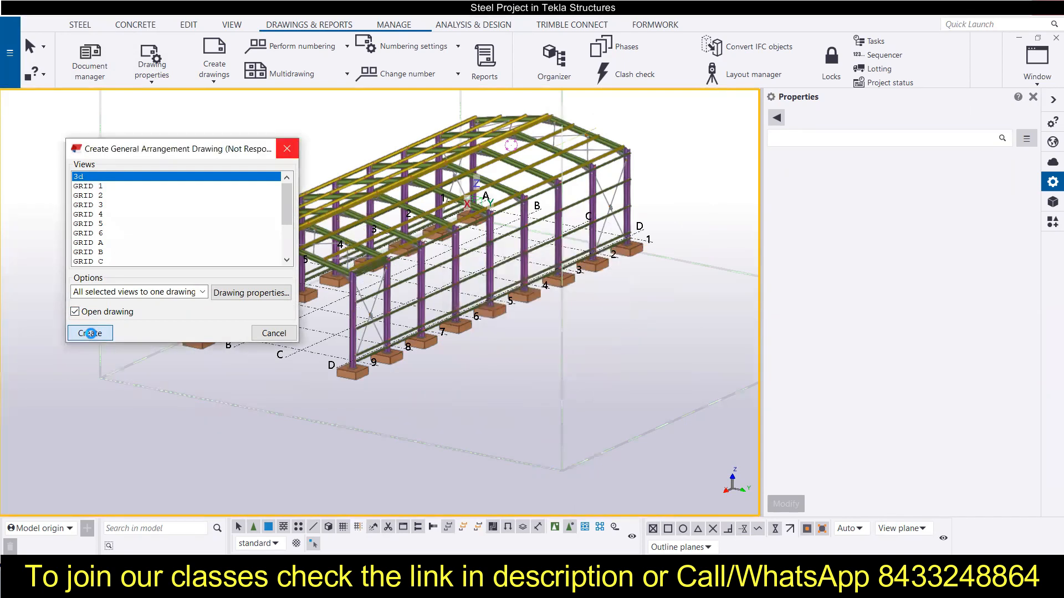
{"action": "left_click", "coordinate": [89, 332]}
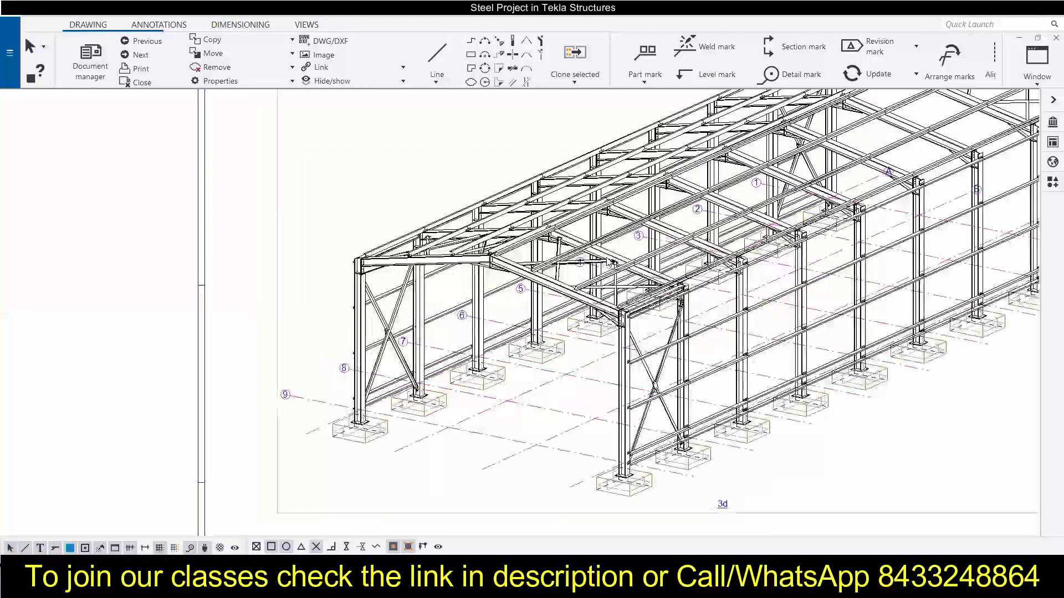
{"action": "scroll", "scroll_direction": "up", "scroll_amount": 3}
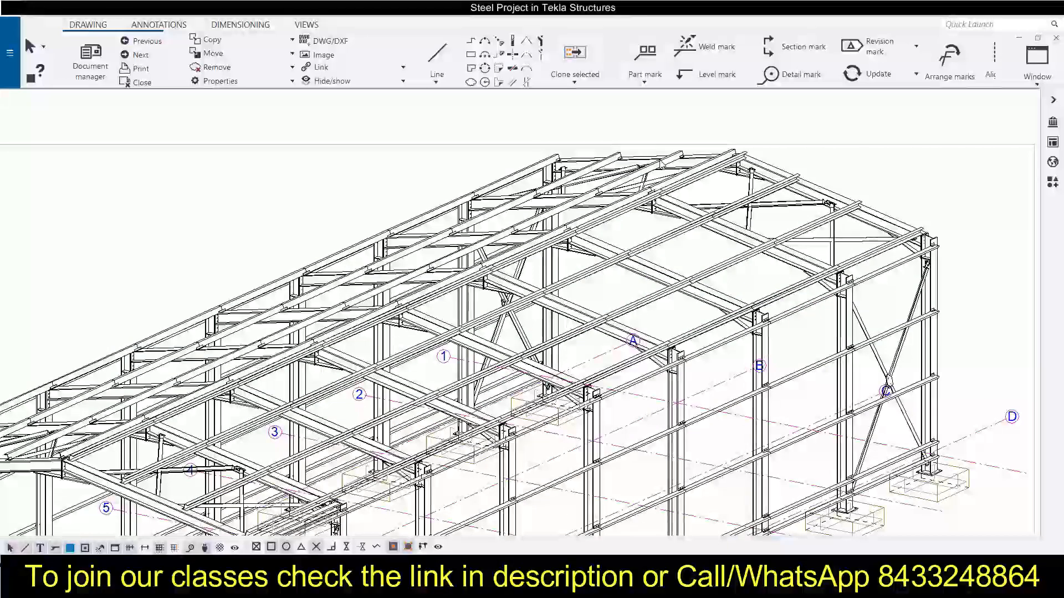
{"action": "scroll", "scroll_direction": "up", "scroll_amount": 3}
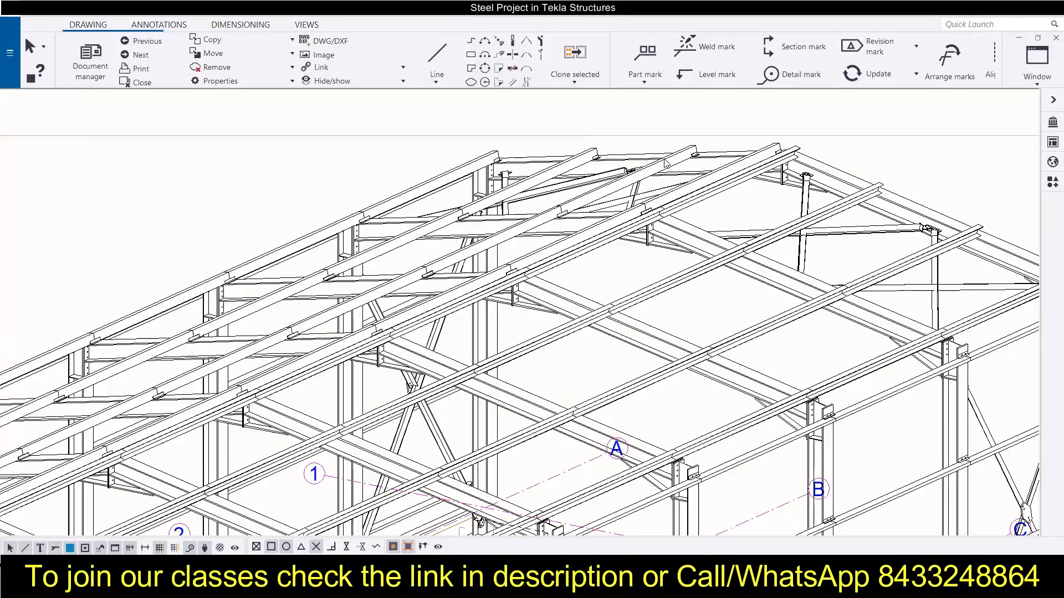
{"action": "mouse_move", "coordinate": [666, 161]}
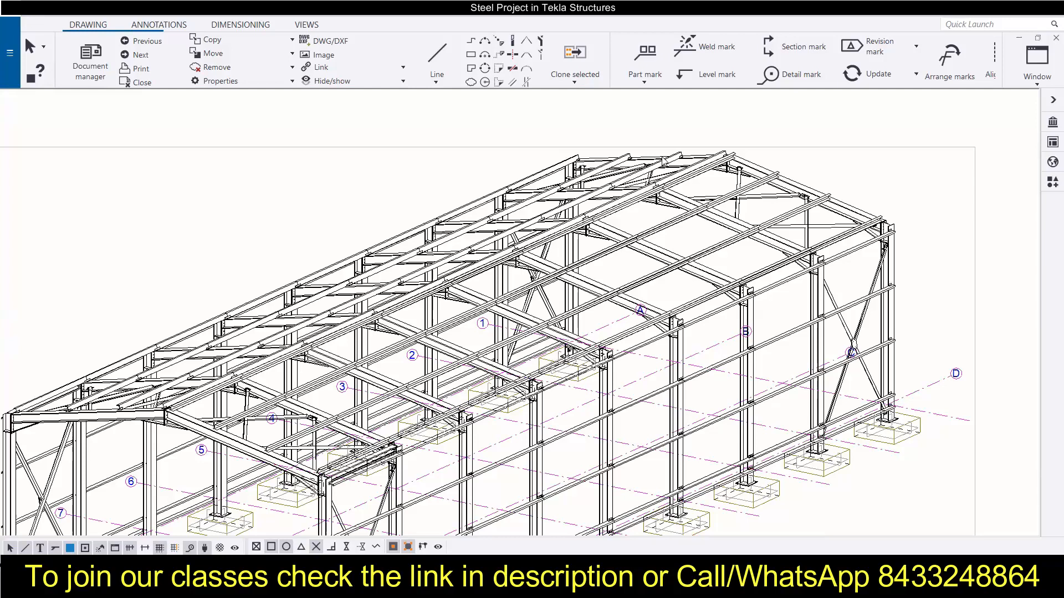
{"action": "mouse_move", "coordinate": [661, 159]}
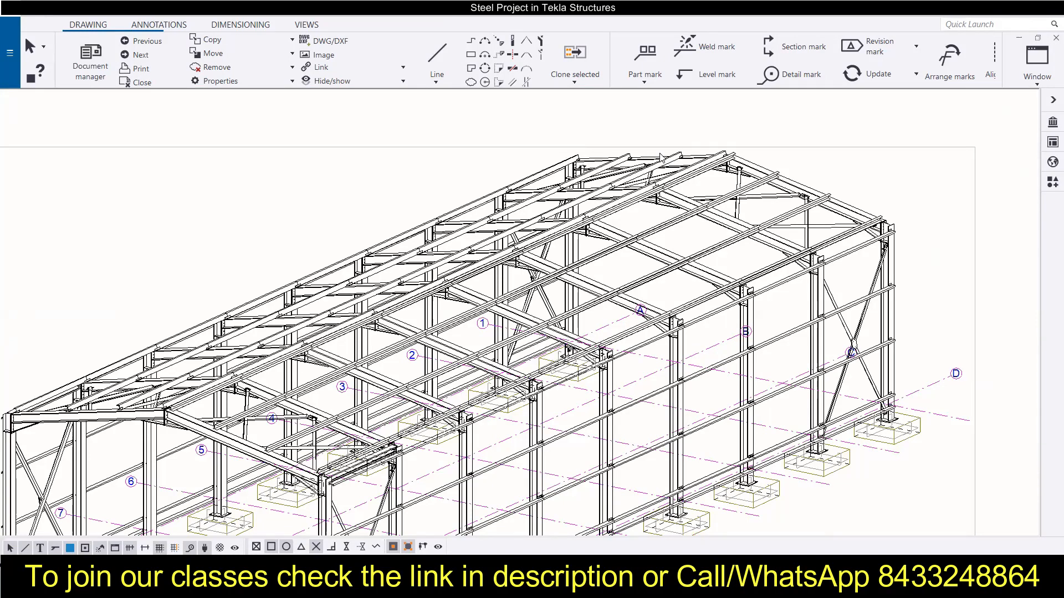
{"action": "mouse_move", "coordinate": [654, 153]}
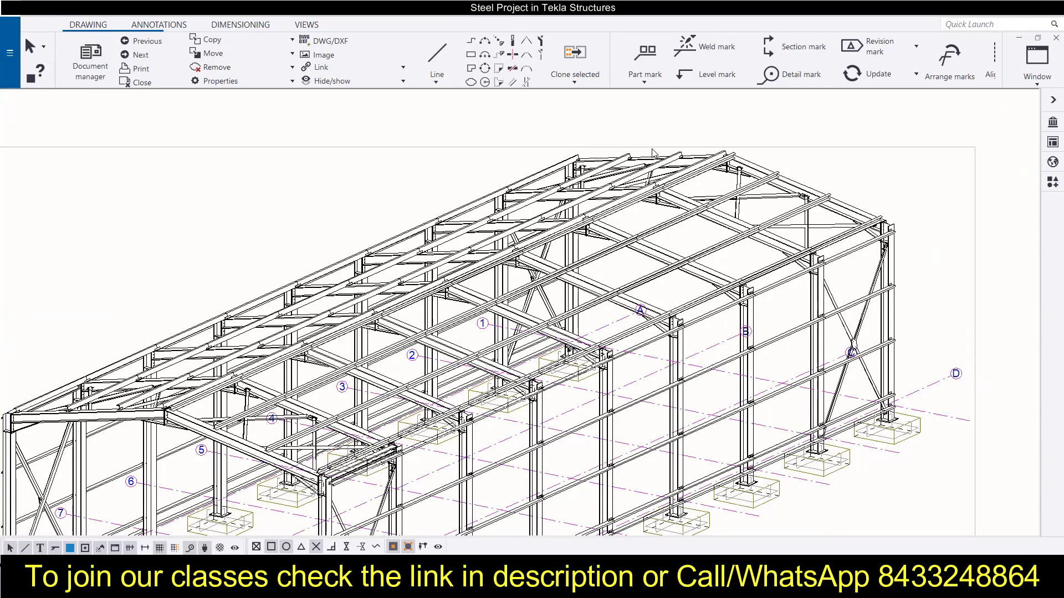